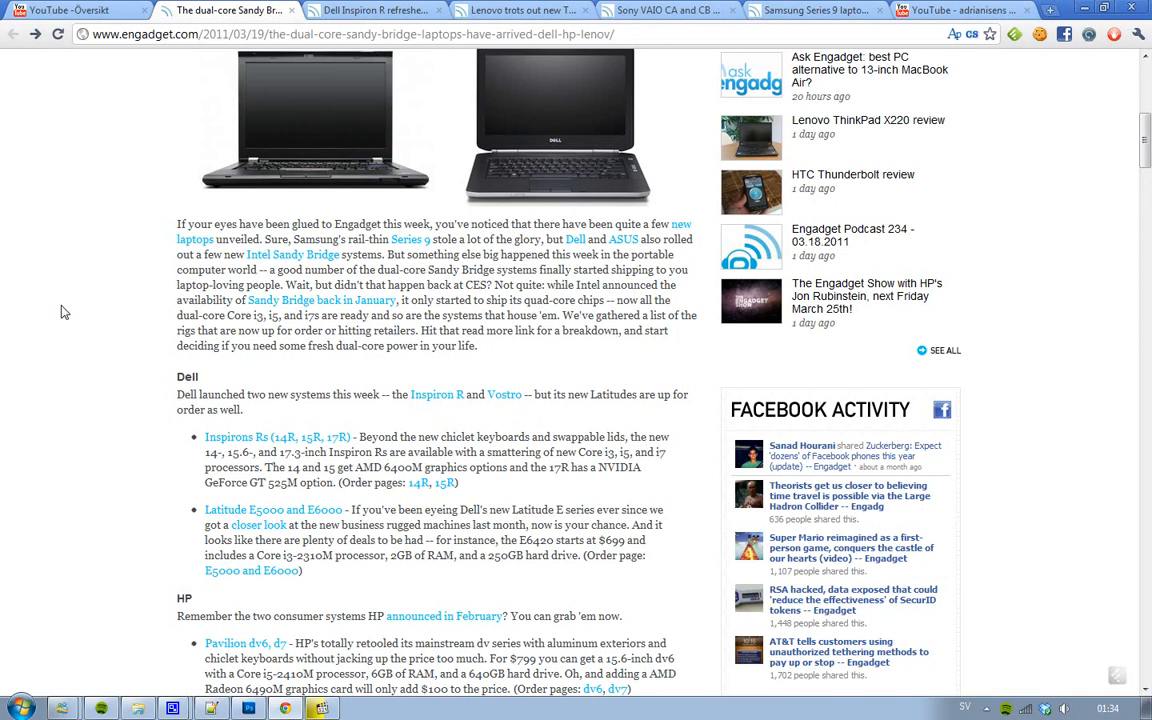
Read down the Sandy Bridge roundup through the Dell, HP and Lenovo sections.
scroll("down", 3)
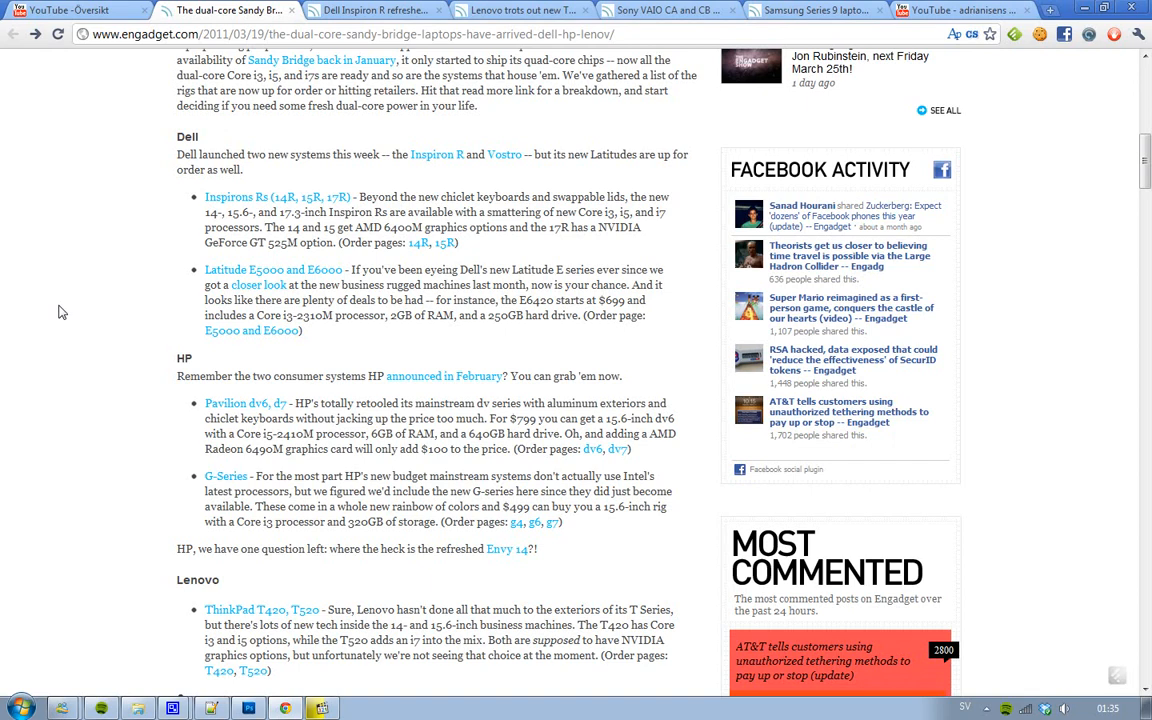
scroll("down", 3)
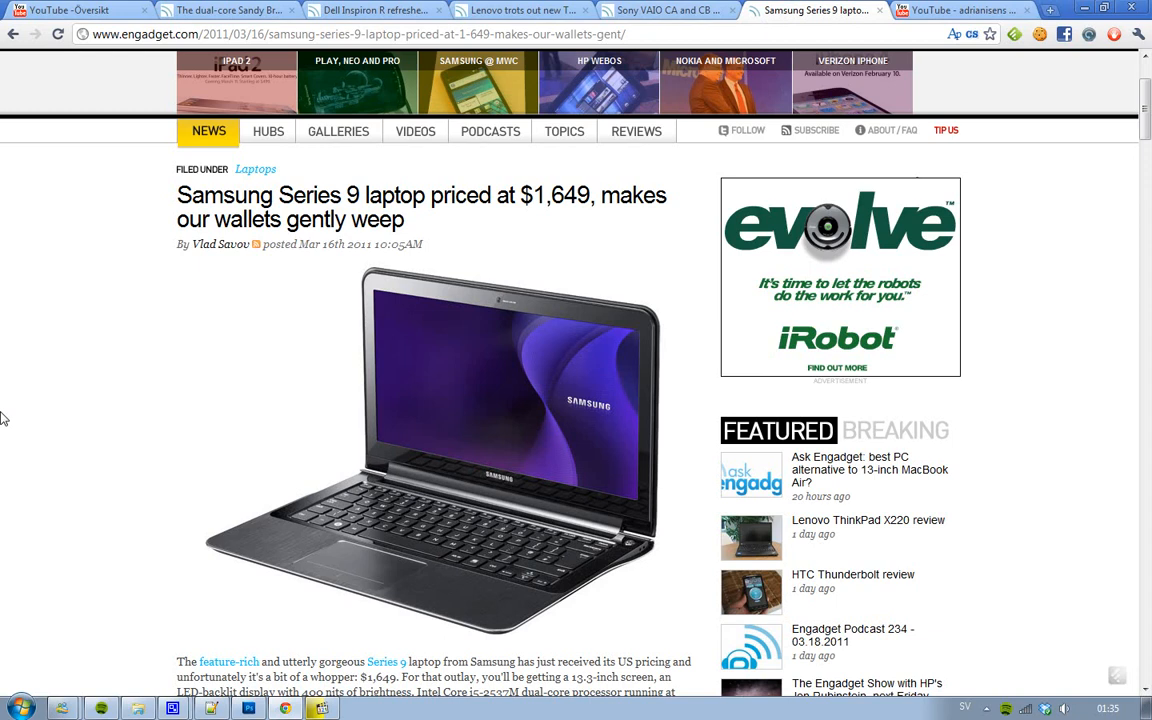
mouse_move(58, 413)
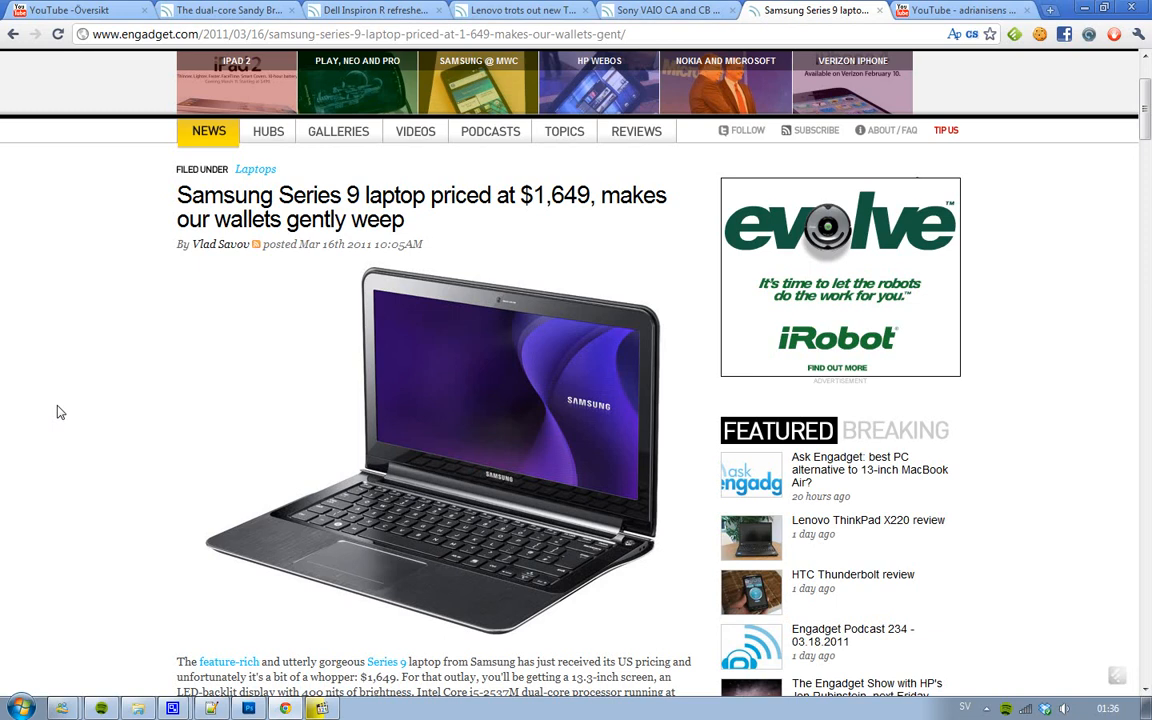
mouse_move(215, 14)
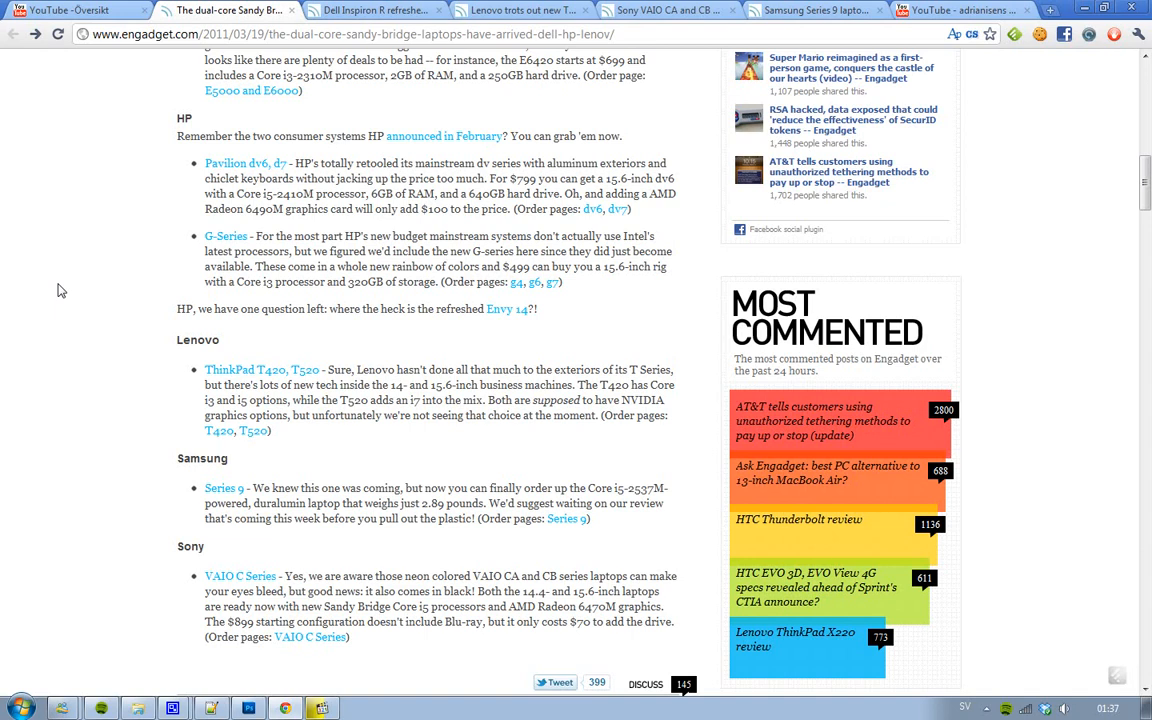
Switch to the Sony VAIO CA and CB Core i5 article tab.
left_click(678, 12)
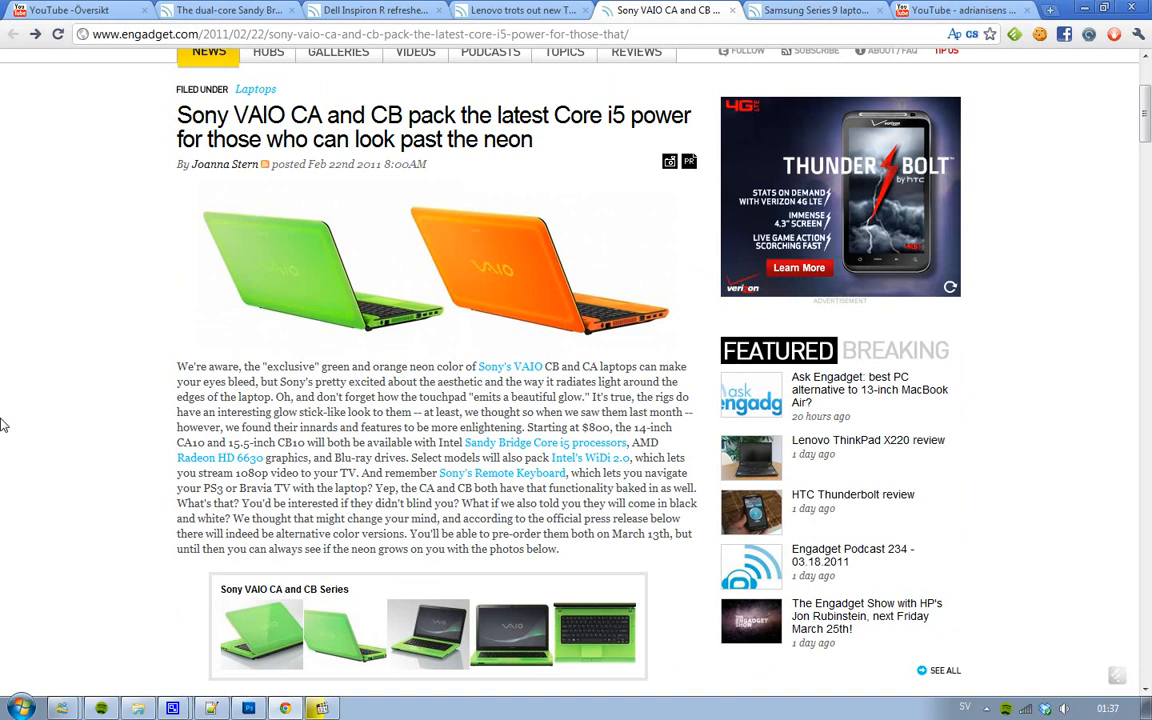
mouse_move(258, 286)
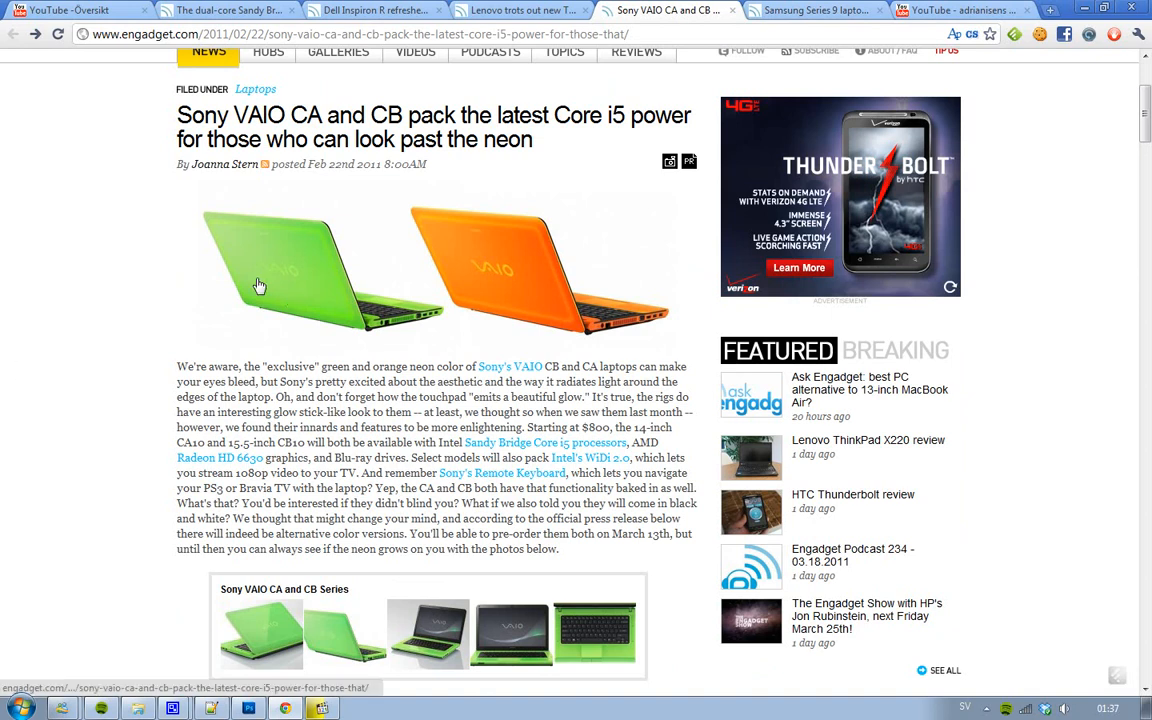
mouse_move(181, 293)
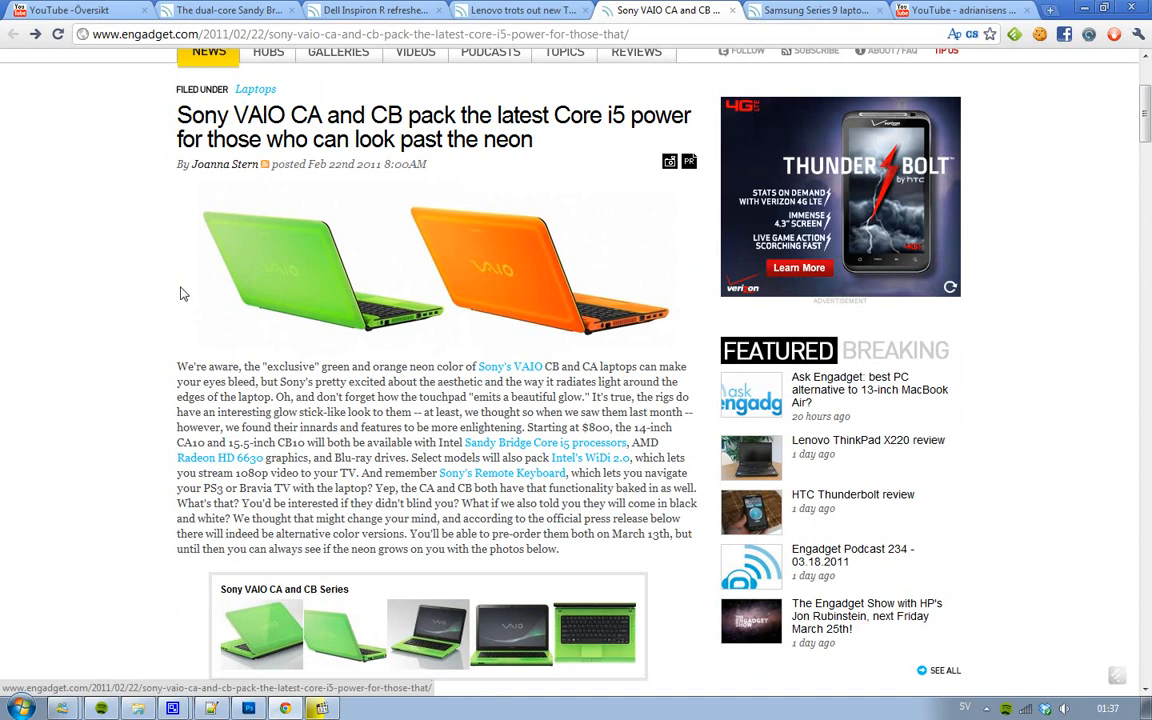
mouse_move(283, 411)
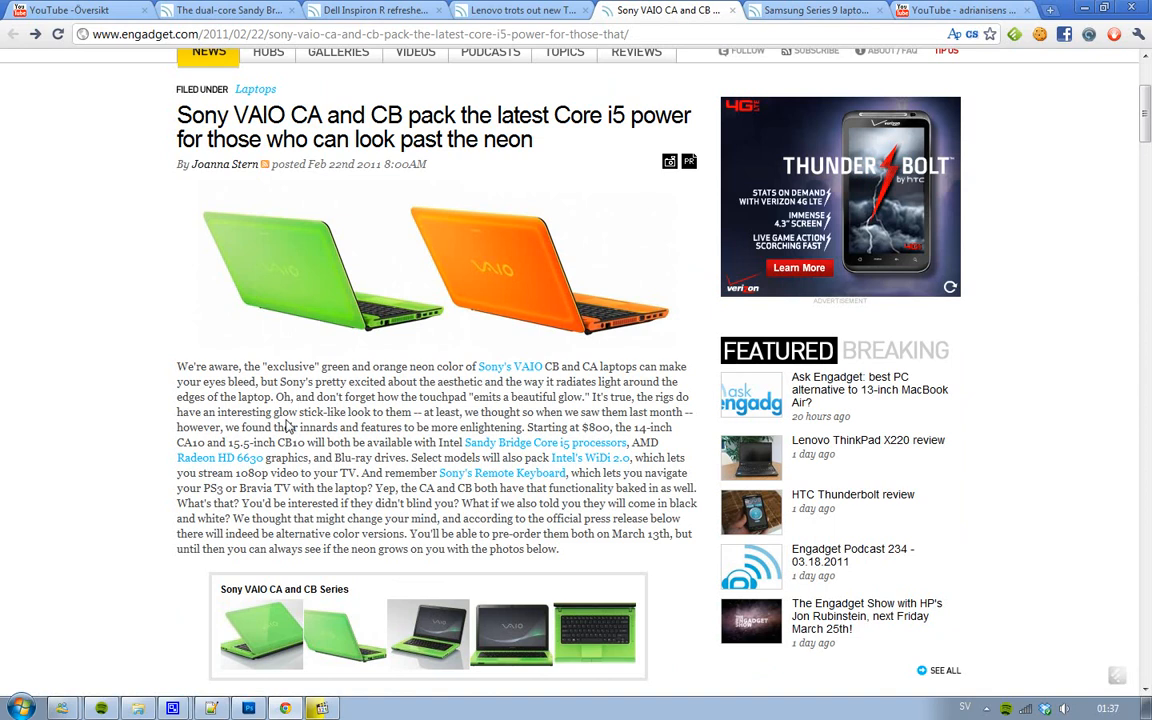
mouse_move(312, 91)
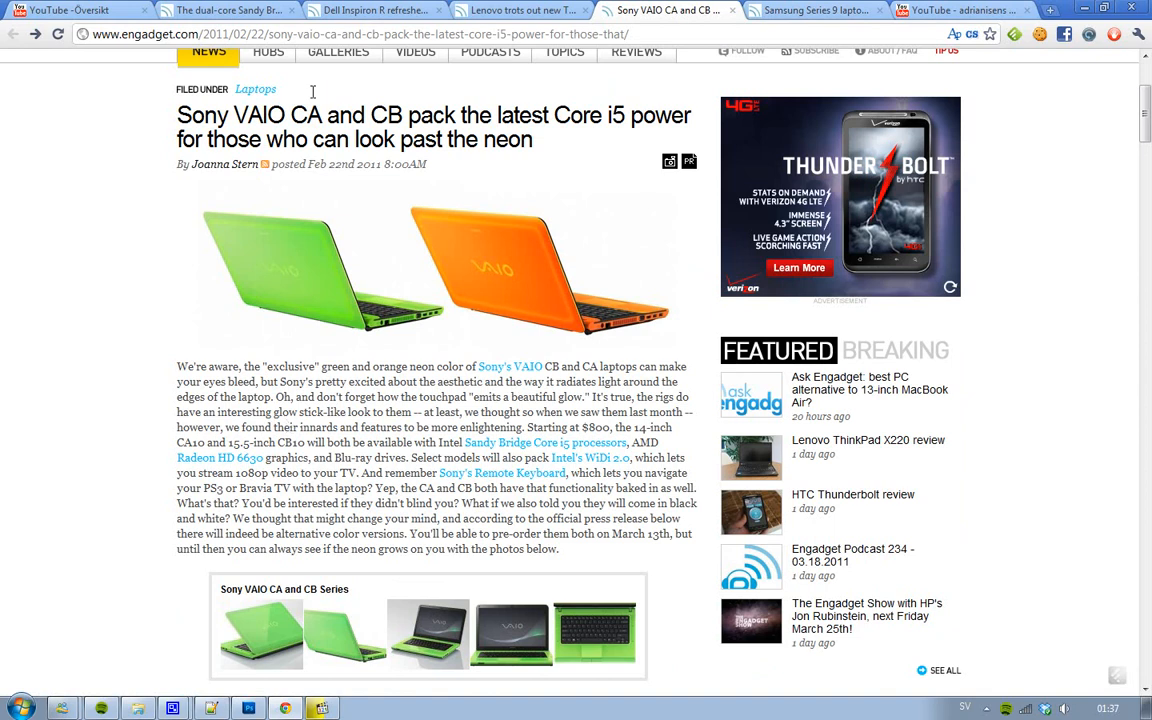
mouse_move(282, 331)
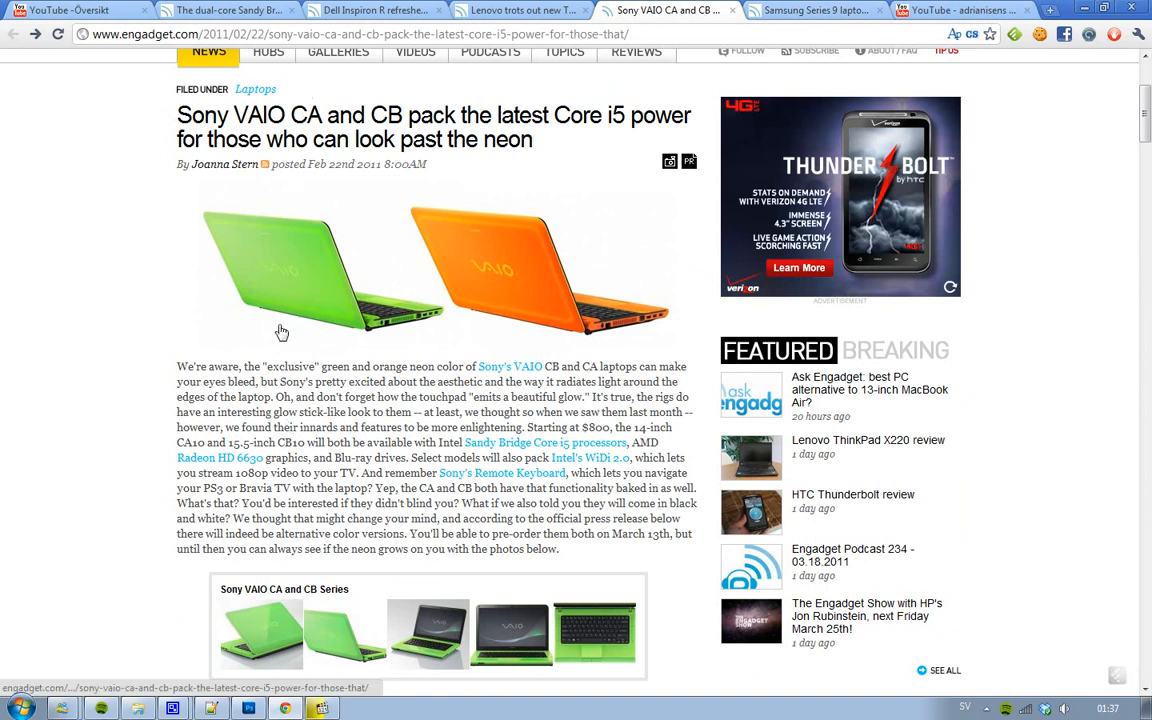
mouse_move(505, 294)
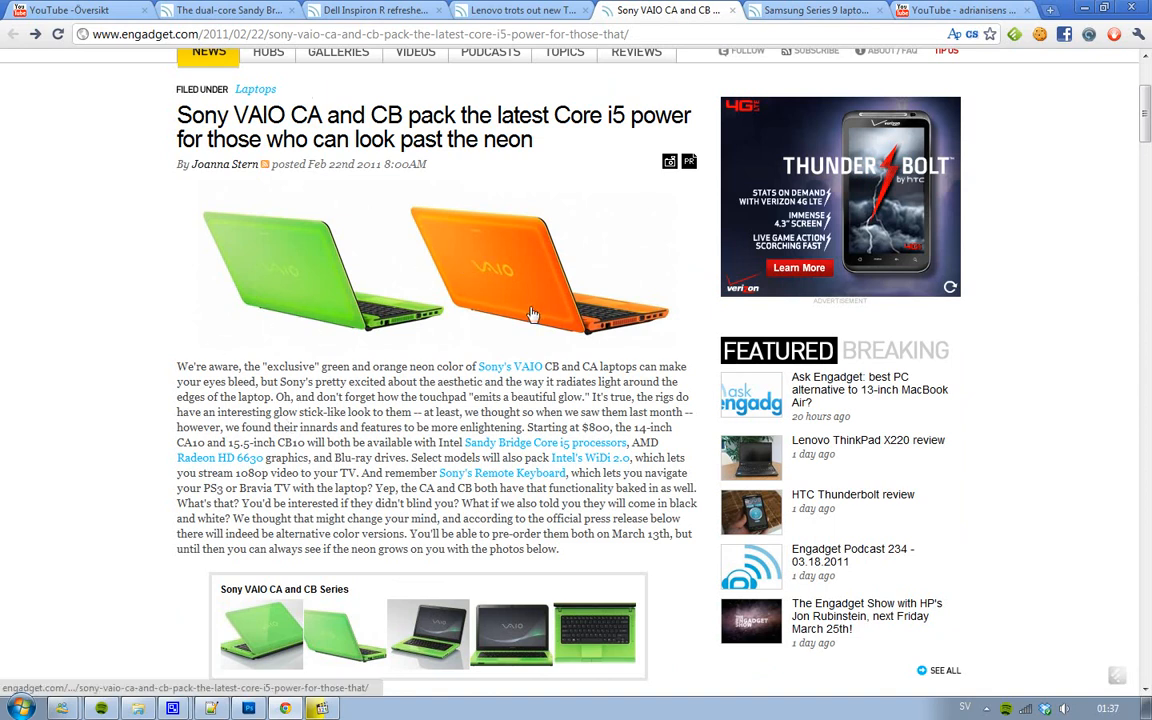
mouse_move(408, 287)
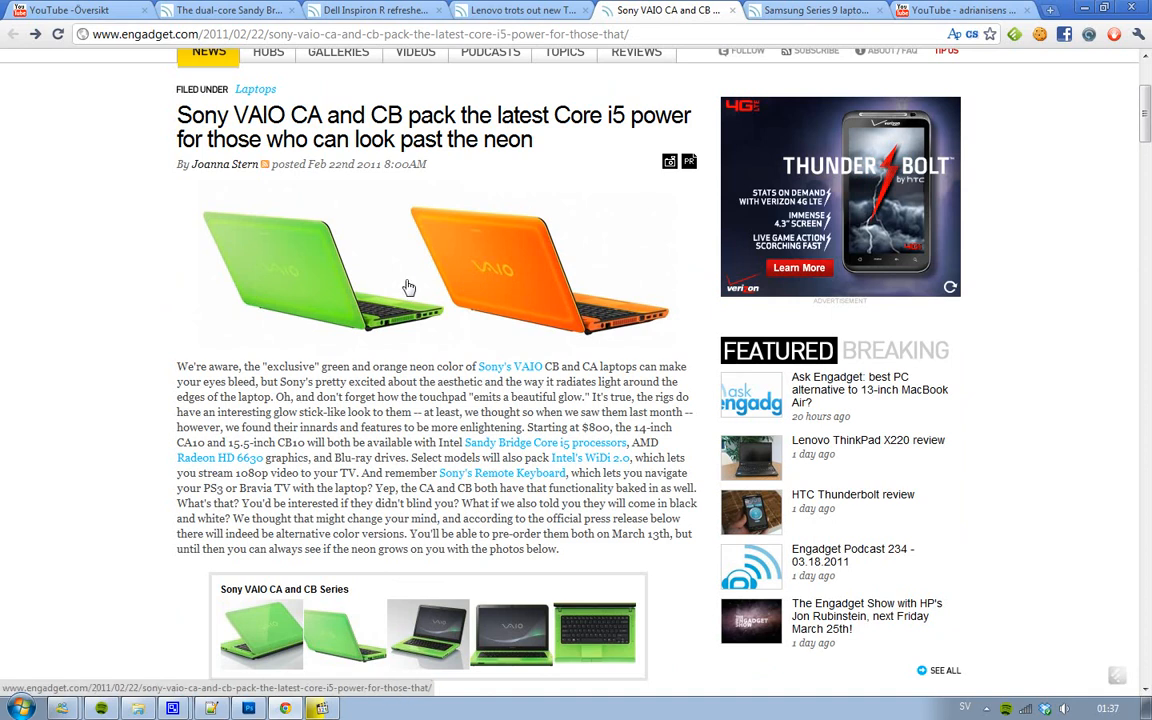
Return to the Sandy Bridge roundup tab and scroll back up to its introduction.
left_click(240, 16)
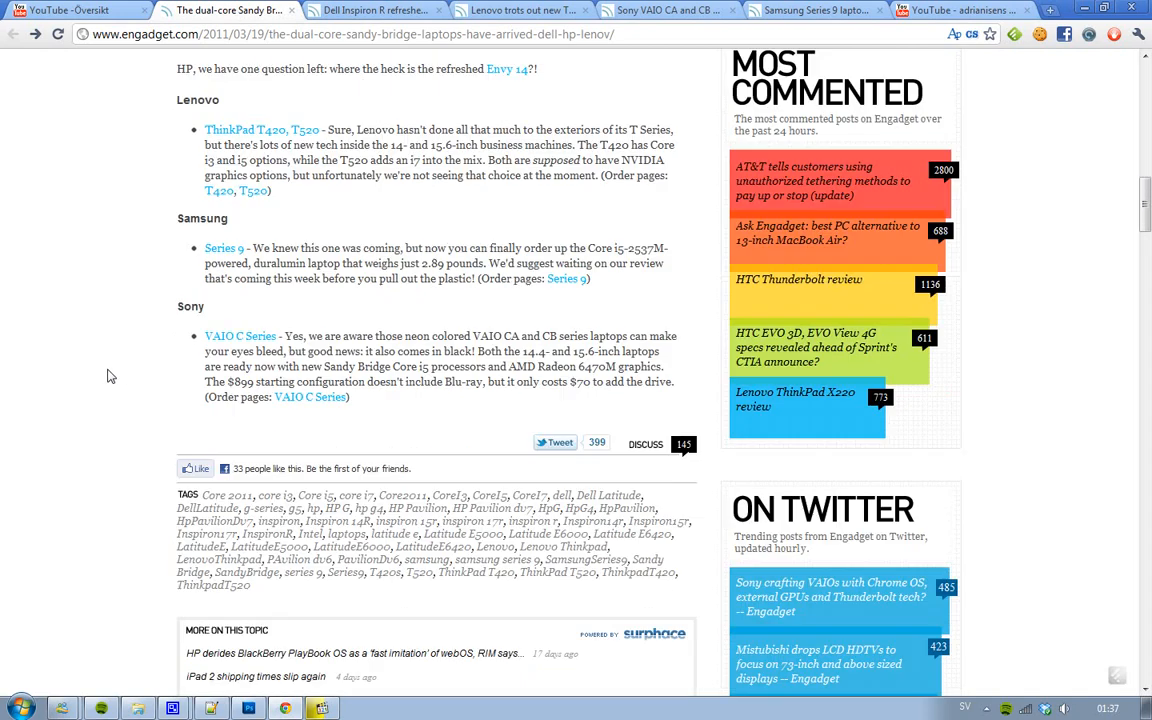
scroll("up", 3)
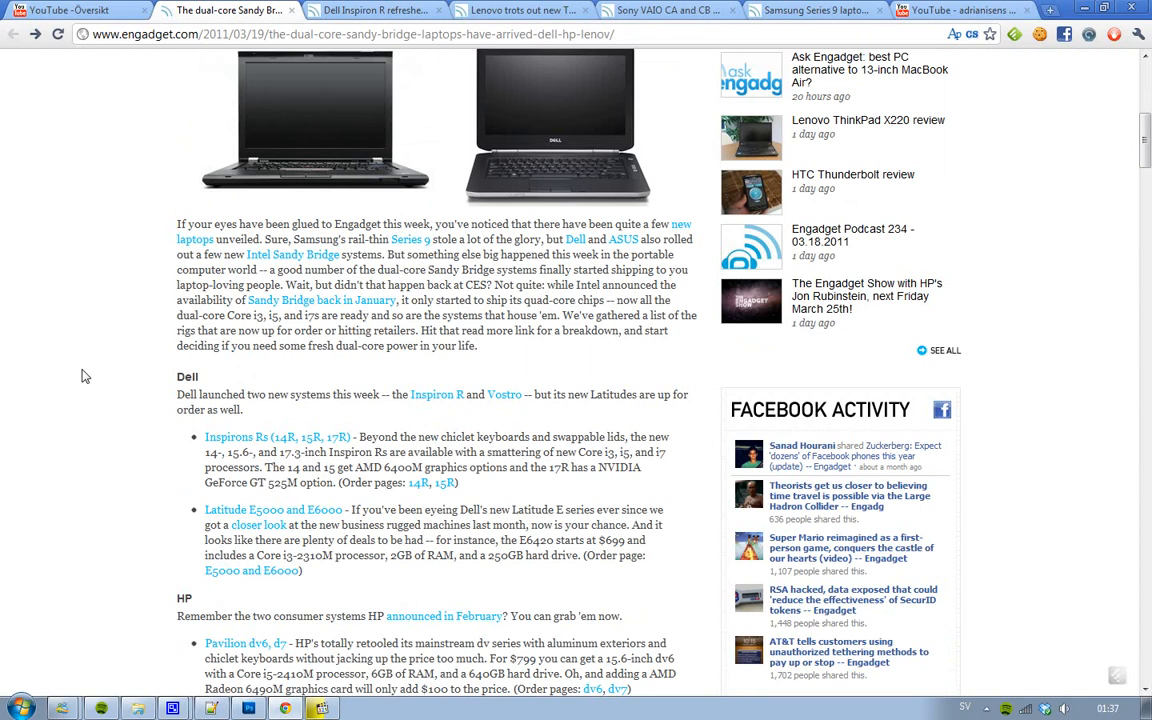